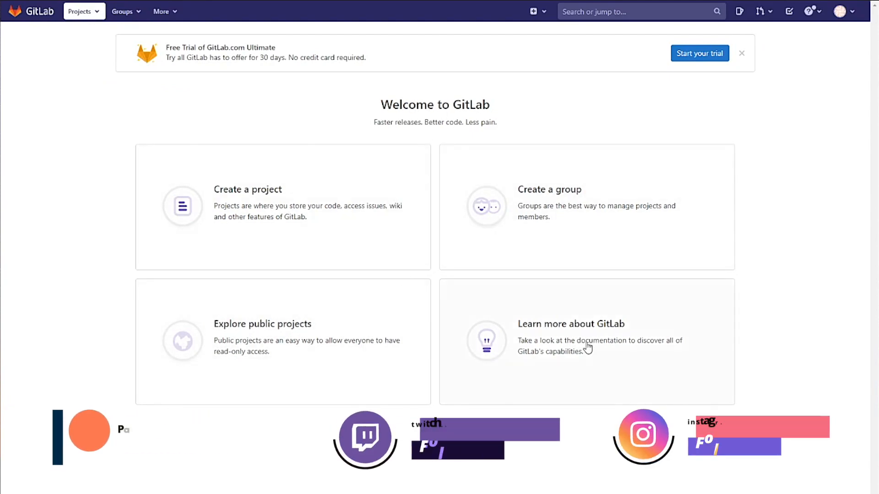
# Go through Groups > Your groups and start a new project to reach the Create new project page
pyautogui.click(123, 11)
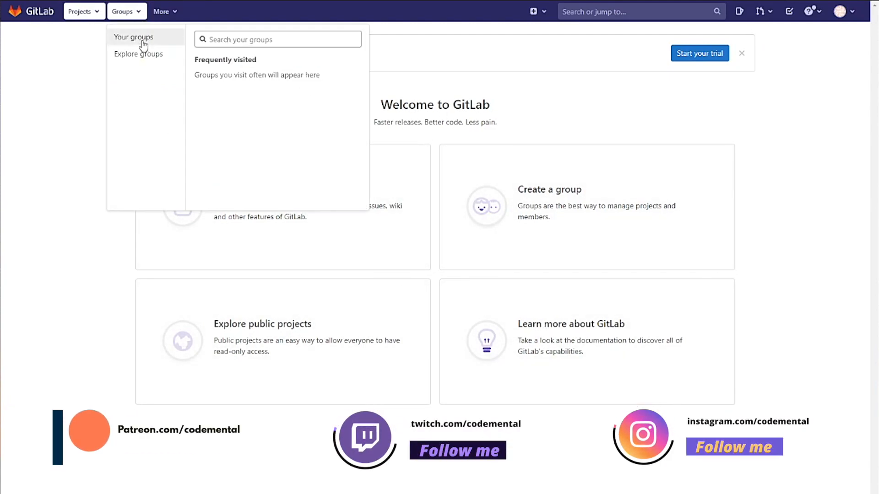
pyautogui.click(133, 36)
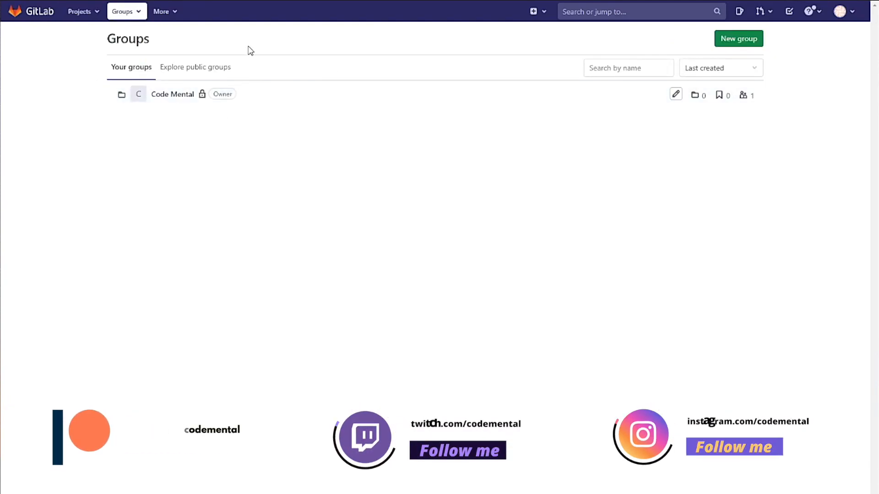
pyautogui.click(80, 11)
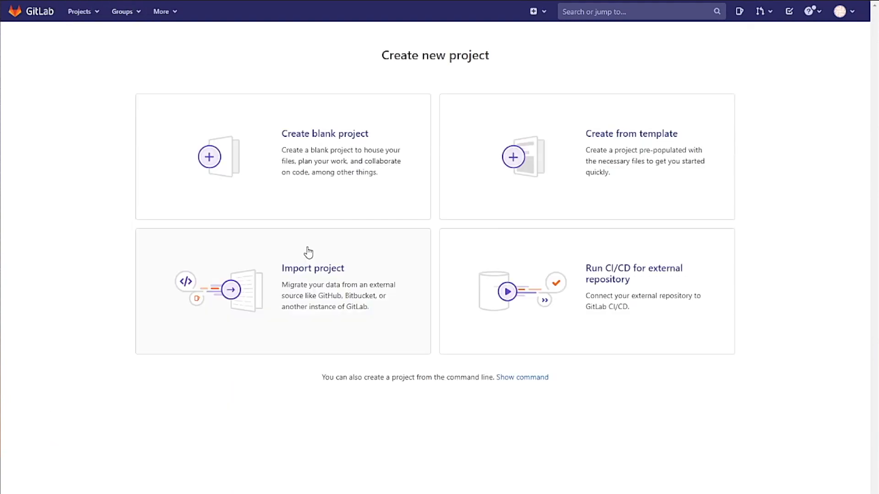
pyautogui.moveTo(303, 273)
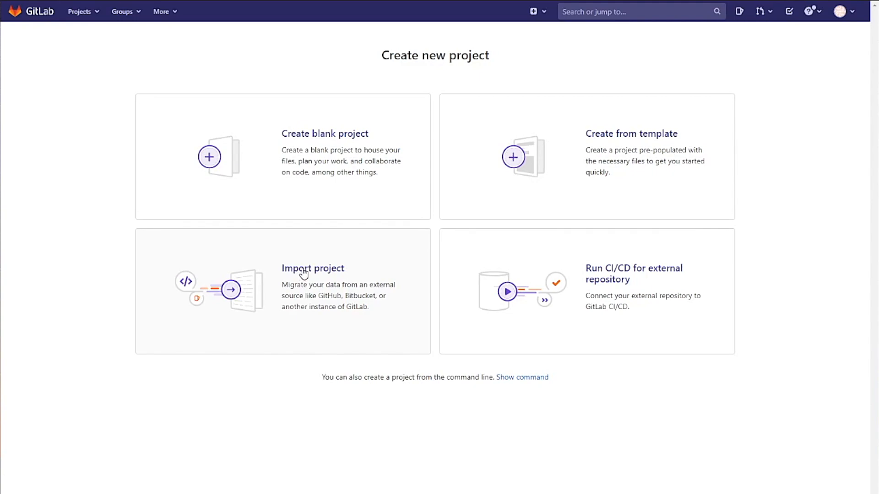
# Open the wordpress-kustomize-skaffold-gitlab-ci-on-gke project to view its overview with files and commits
pyautogui.click(313, 269)
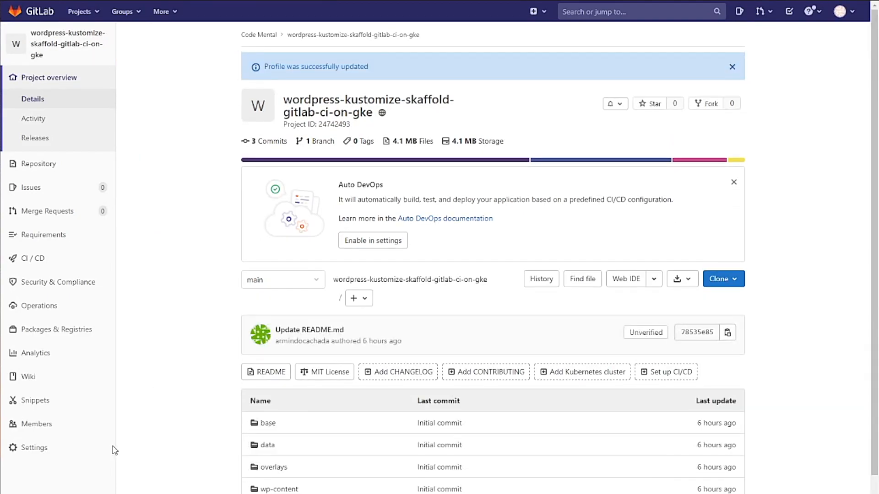
pyautogui.moveTo(26, 376)
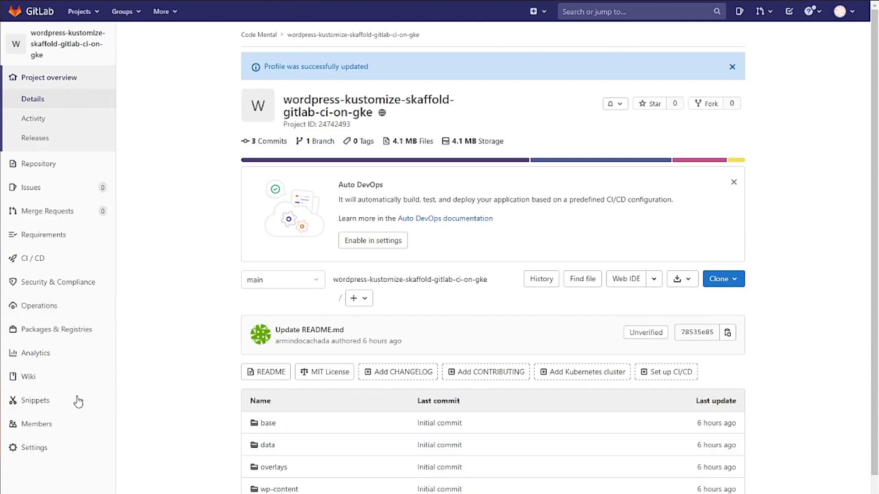
pyautogui.moveTo(185, 128)
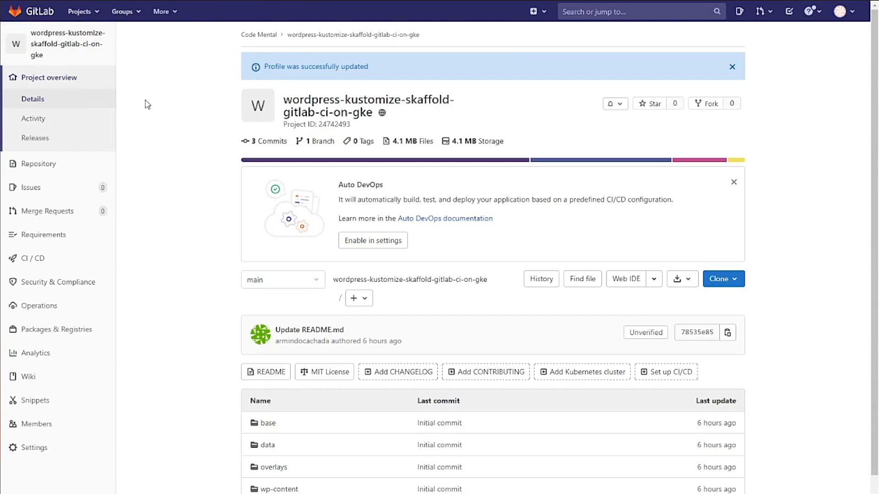
pyautogui.moveTo(67, 44)
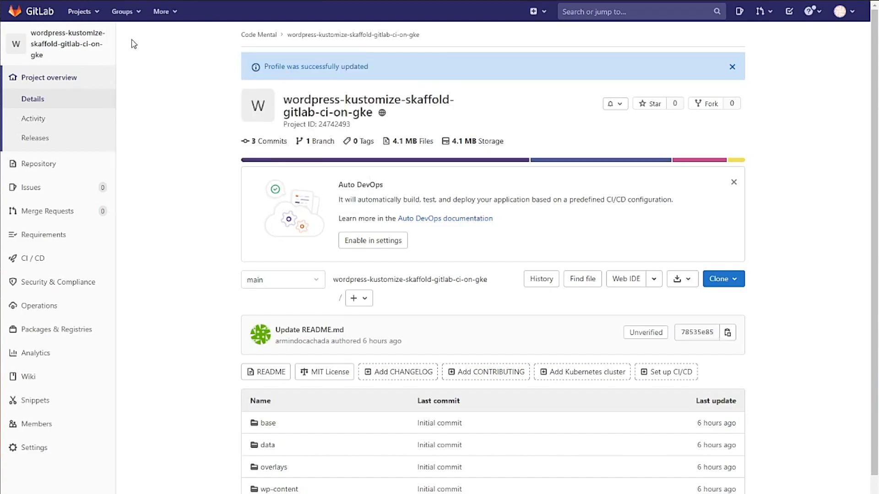
# Return to the Your groups list showing the Code Mental group
pyautogui.click(122, 11)
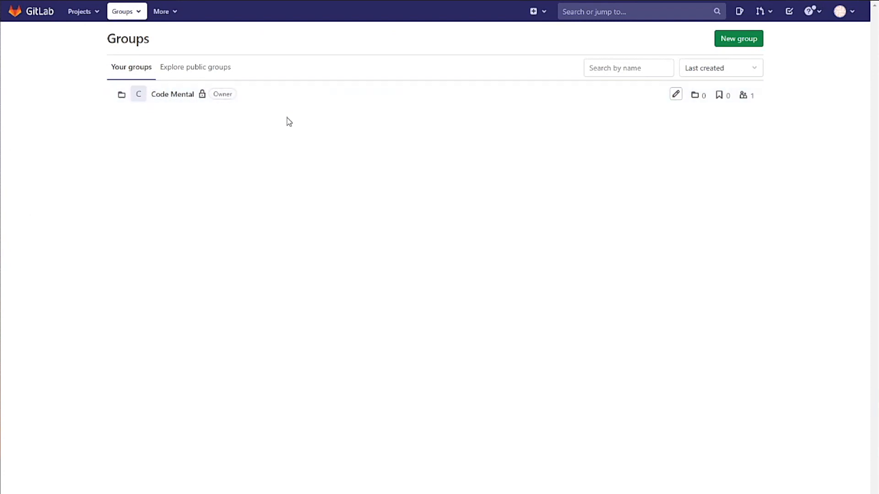
pyautogui.moveTo(172, 93)
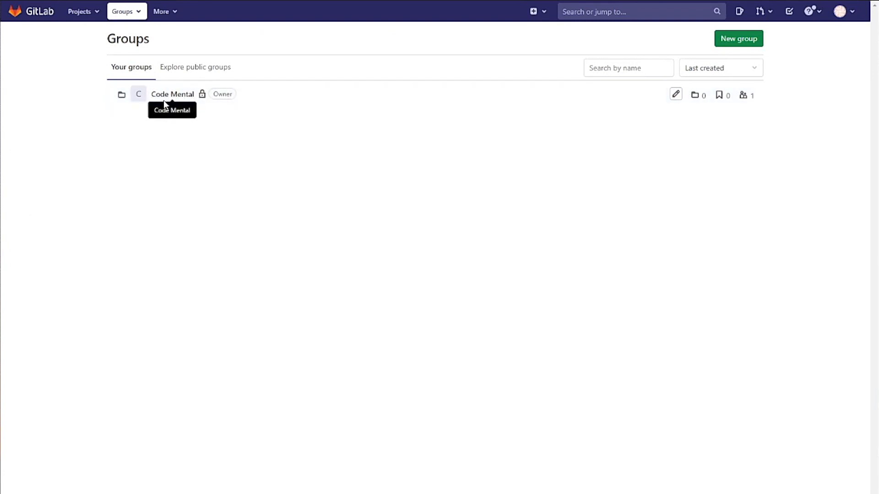
pyautogui.moveTo(141, 143)
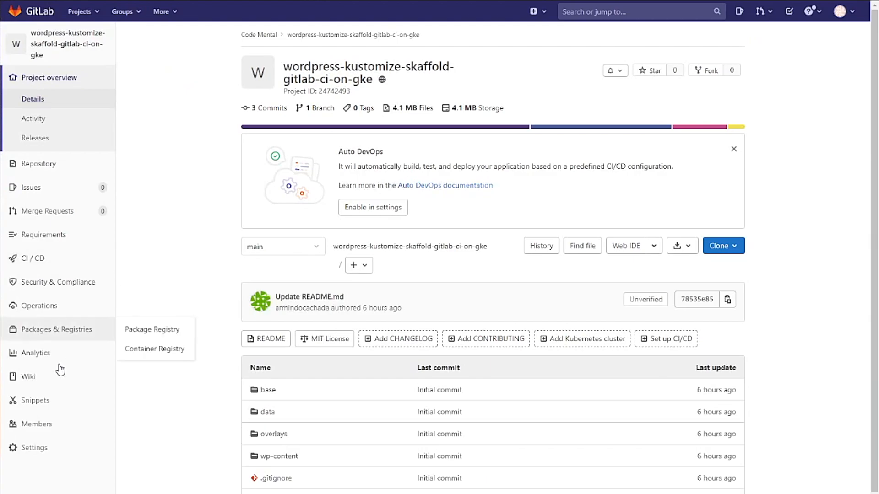
pyautogui.moveTo(680, 279)
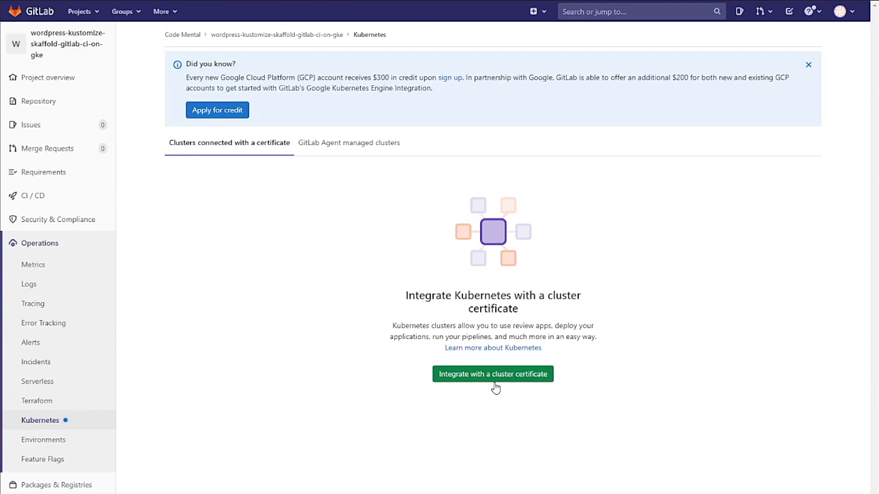
# Begin a cluster-certificate integration for an existing cluster named codemental-cluster with environment scope *
pyautogui.click(492, 373)
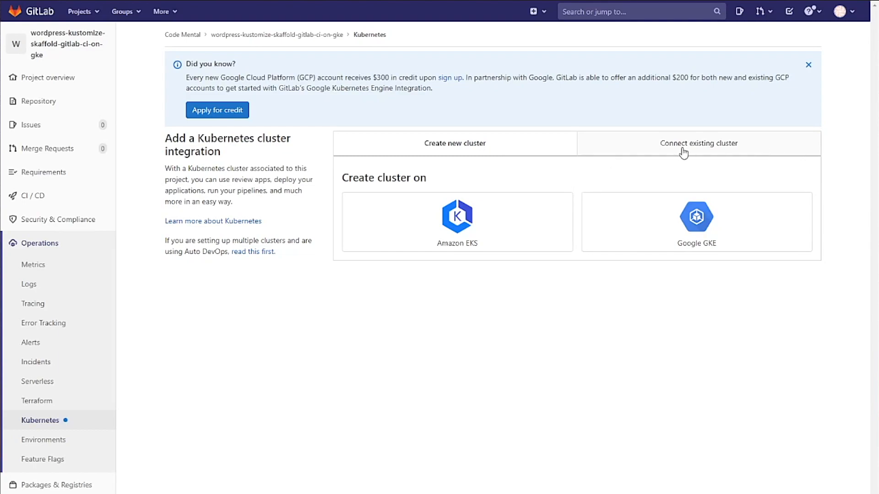
pyautogui.click(698, 143)
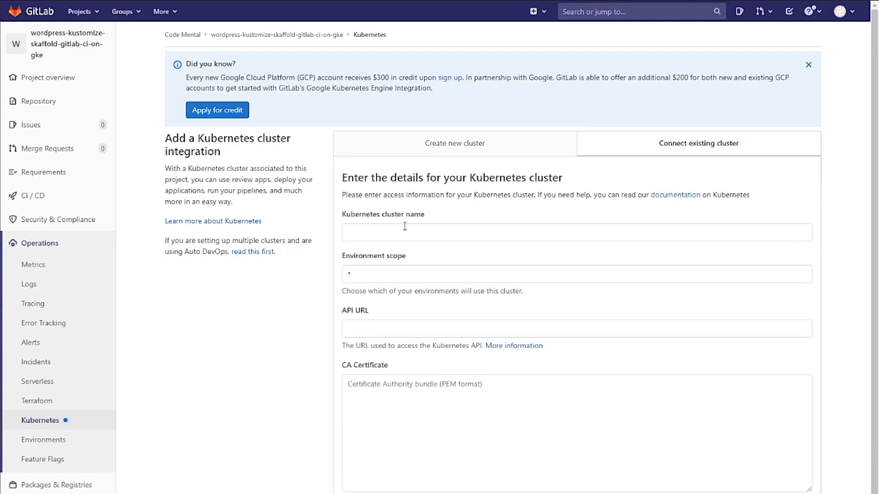
pyautogui.write('codemental-clusert')
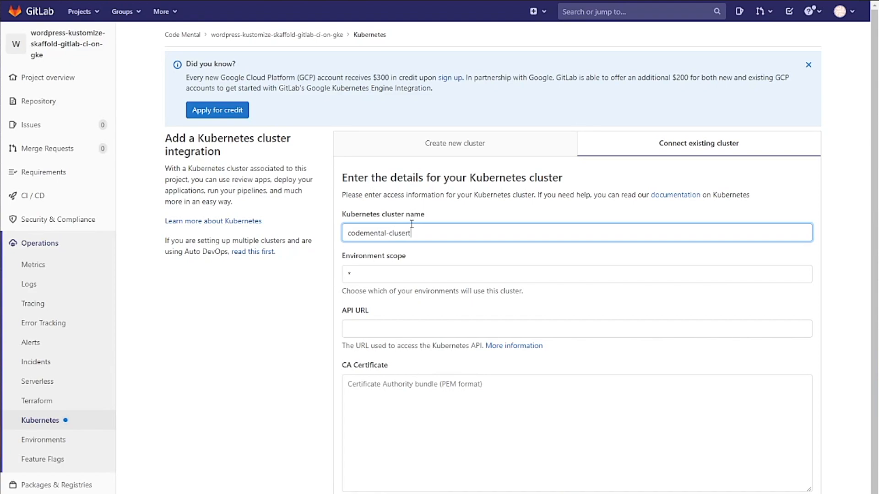
pyautogui.click(575, 274)
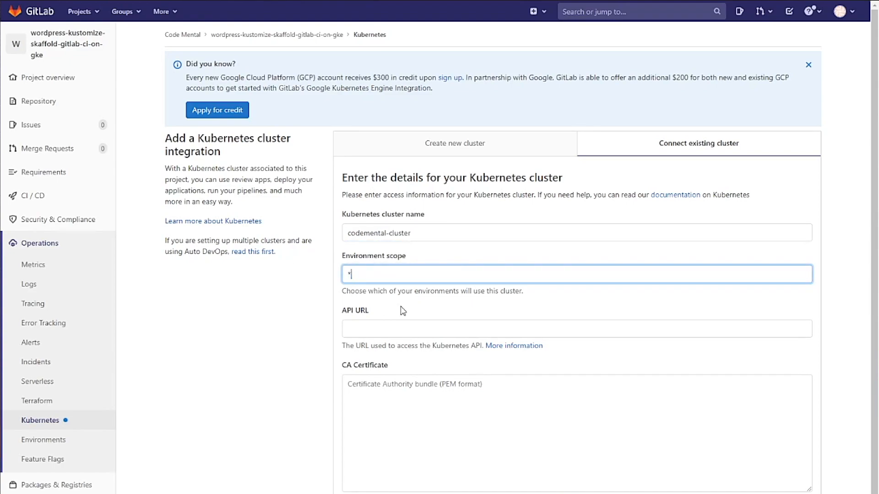
pyautogui.click(576, 329)
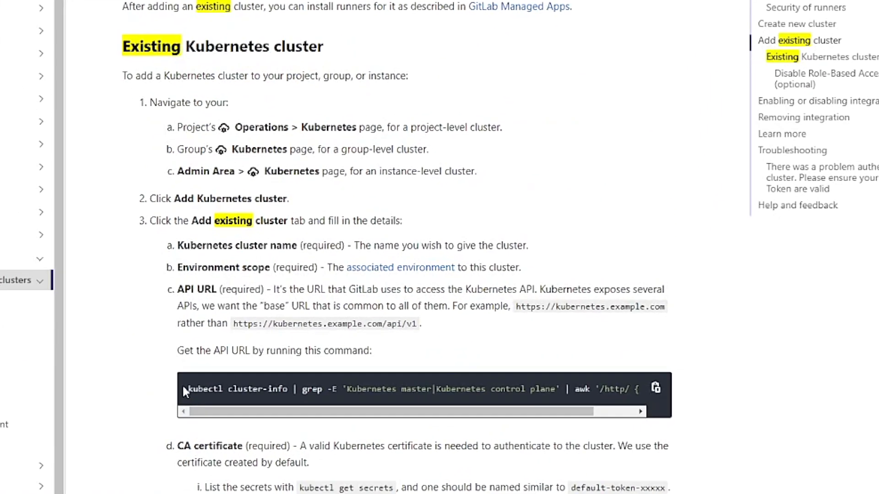
# Scroll the docs to the Existing Kubernetes cluster section with the API URL command
pyautogui.scroll(-3)
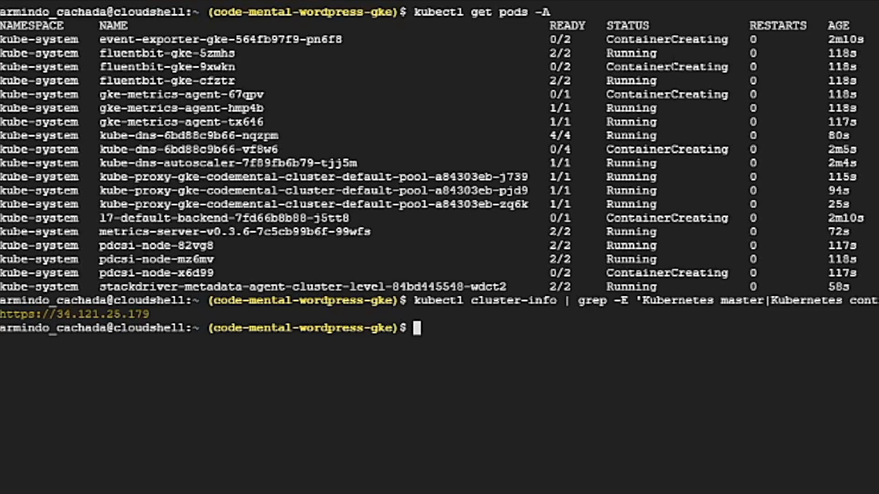
pyautogui.doubleClick(73, 315)
pyautogui.write('kubectl get secrets')
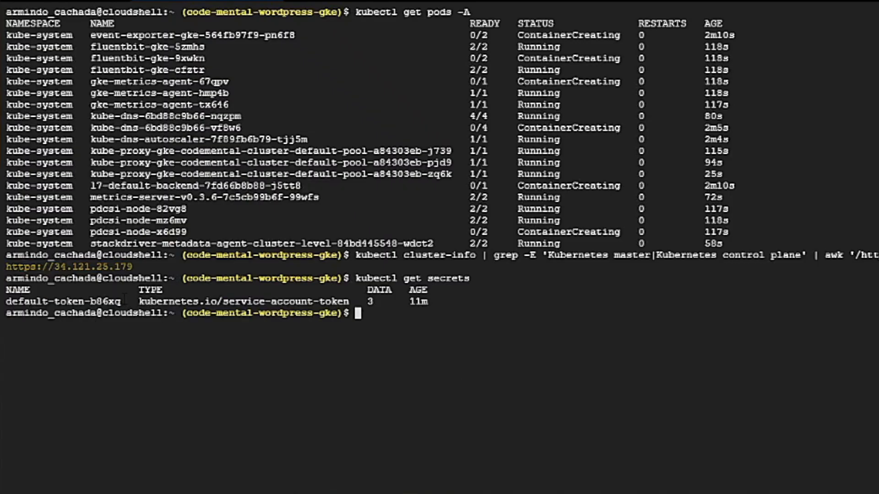
pyautogui.doubleClick(61, 301)
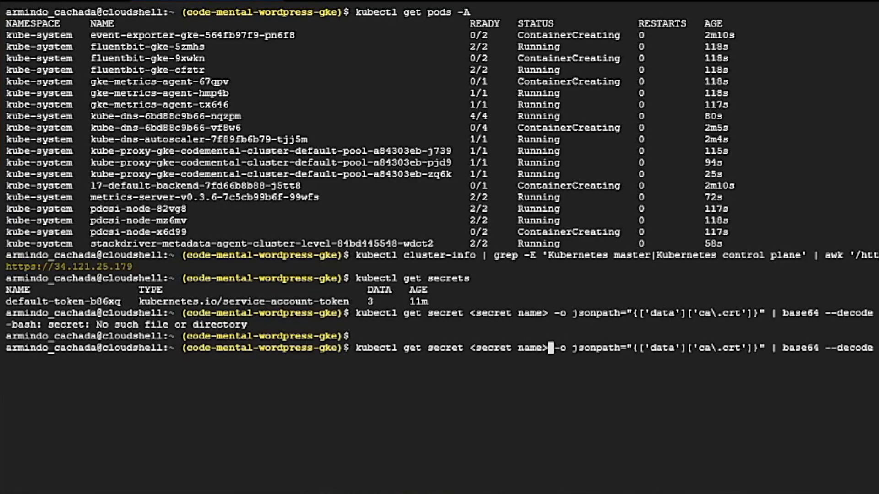
pyautogui.press('BackSpace')
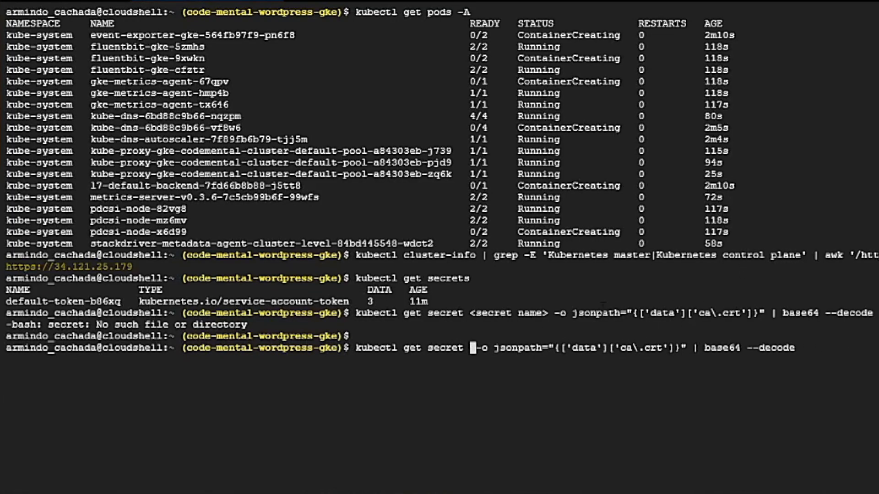
pyautogui.doubleClick(58, 301)
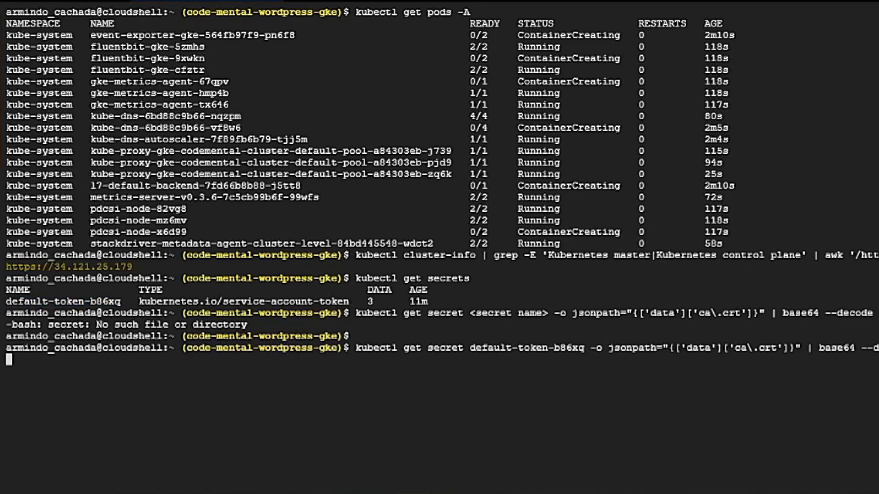
pyautogui.press('Return')
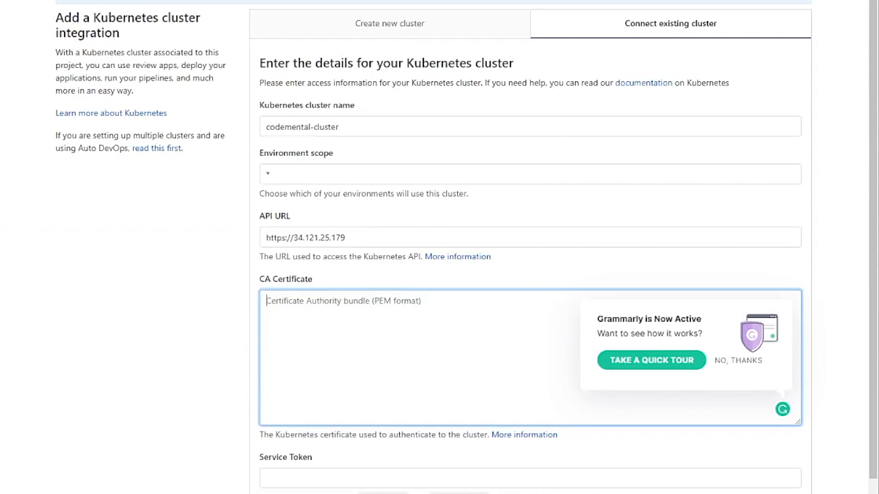
# Paste the full PEM certificate into the CA Certificate field and move to the Service Token field
pyautogui.write('-----BEGIN CERTIFICATE-----')
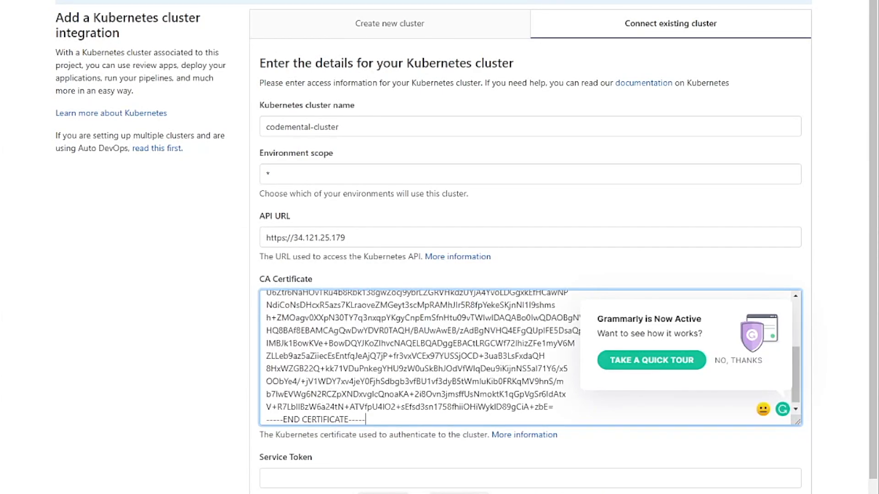
pyautogui.click(530, 478)
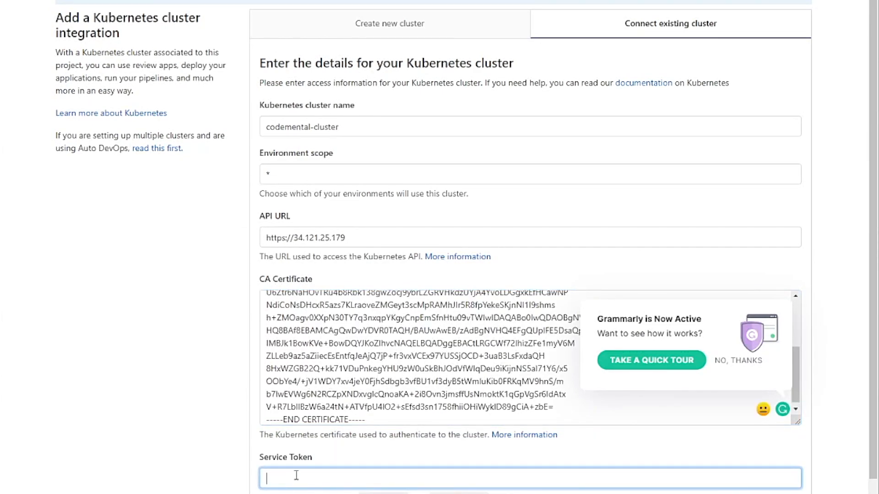
pyautogui.moveTo(207, 9)
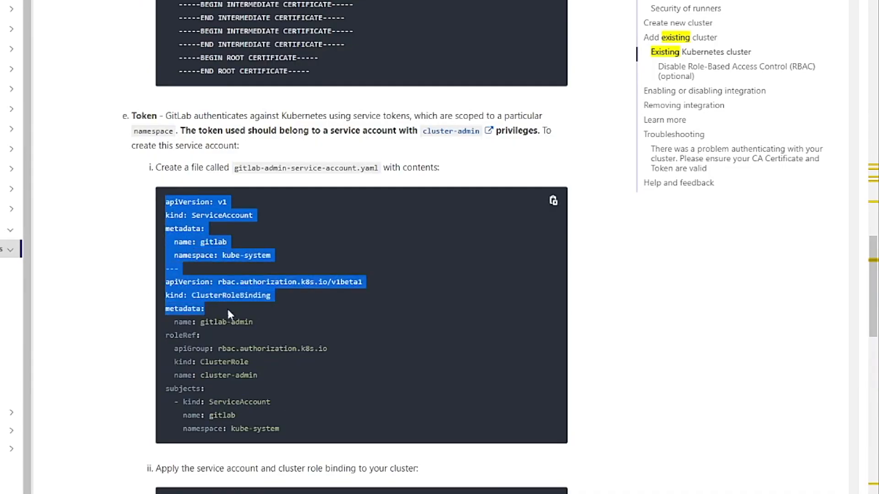
# Select and copy the gitlab-admin-service-account.yaml contents from the GitLab docs
pyautogui.moveTo(228, 314); pyautogui.dragTo(280, 429)
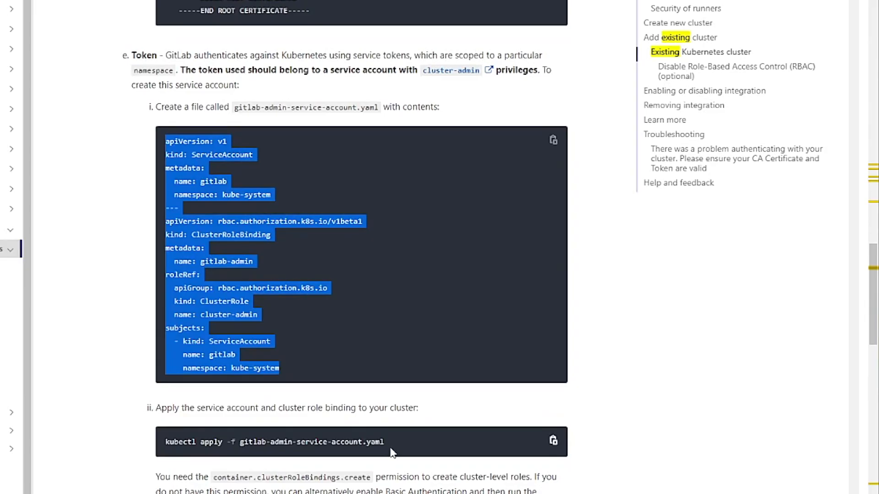
pyautogui.click(328, 437)
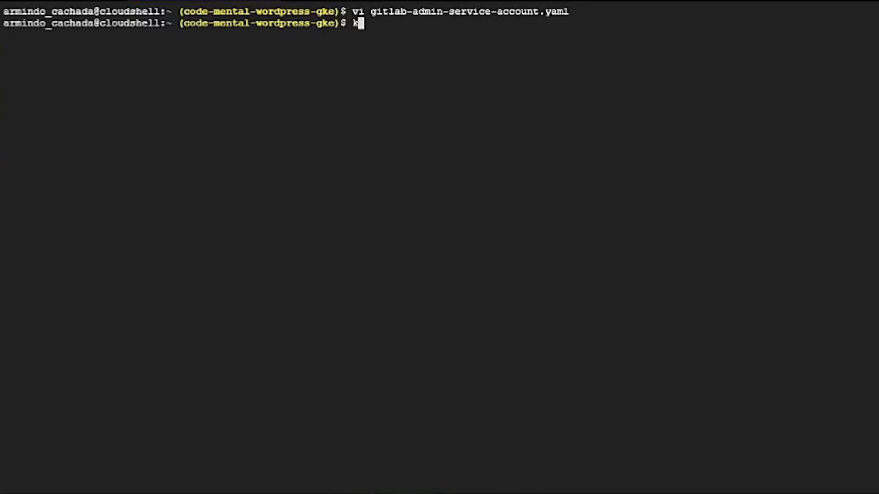
# Enter kubectl apply -f gitlab-admin-service-account.yaml to apply the service account to the cluster
pyautogui.write('ubectl apply -f gitlab-admin-service-account.yaml')
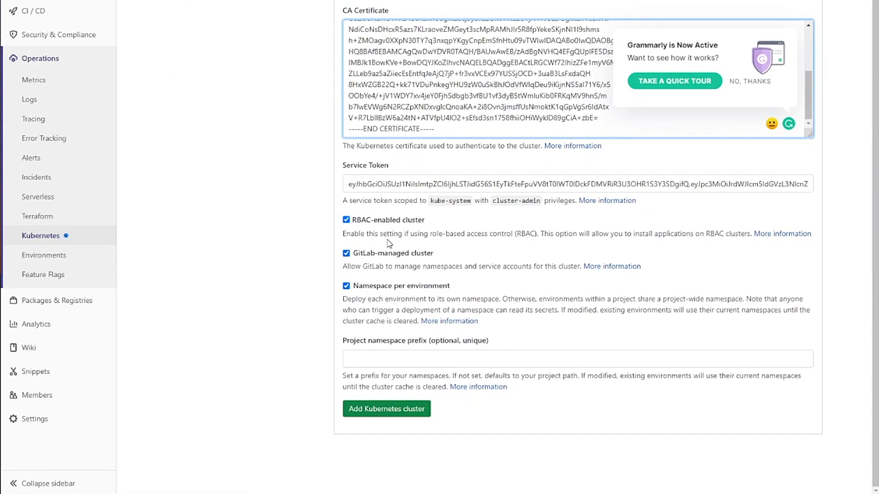
pyautogui.moveTo(337, 240)
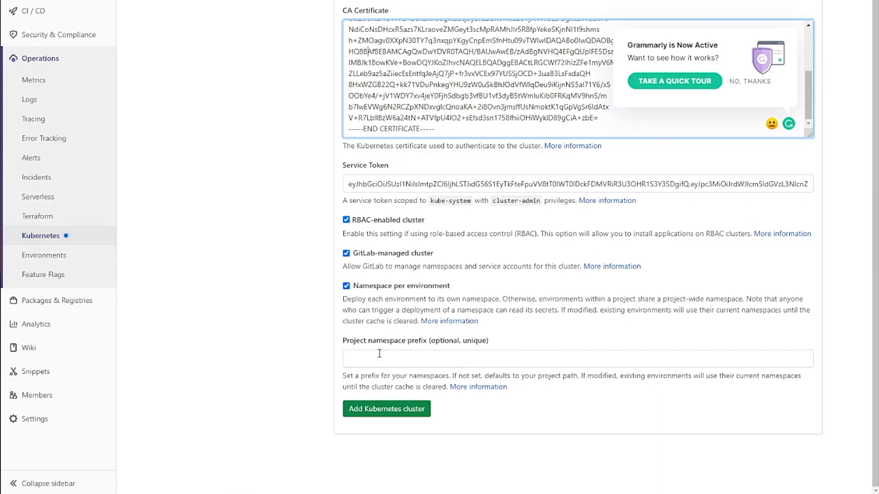
pyautogui.moveTo(367, 382)
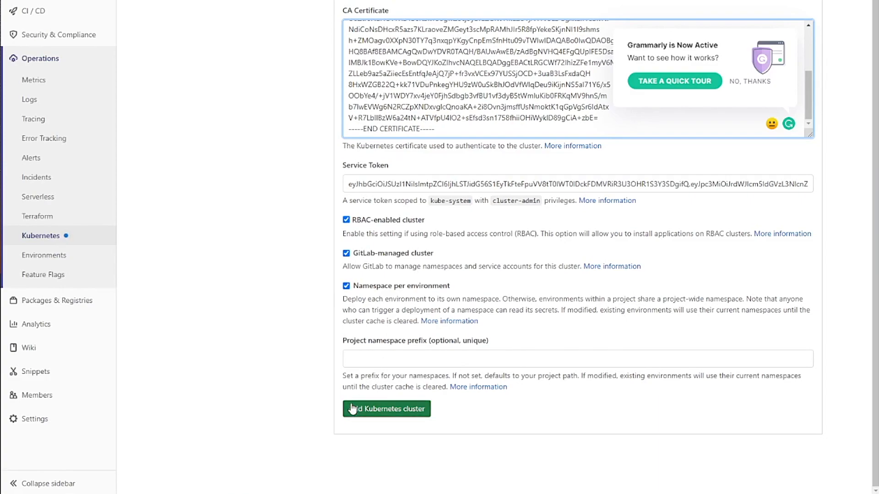
pyautogui.moveTo(346, 421)
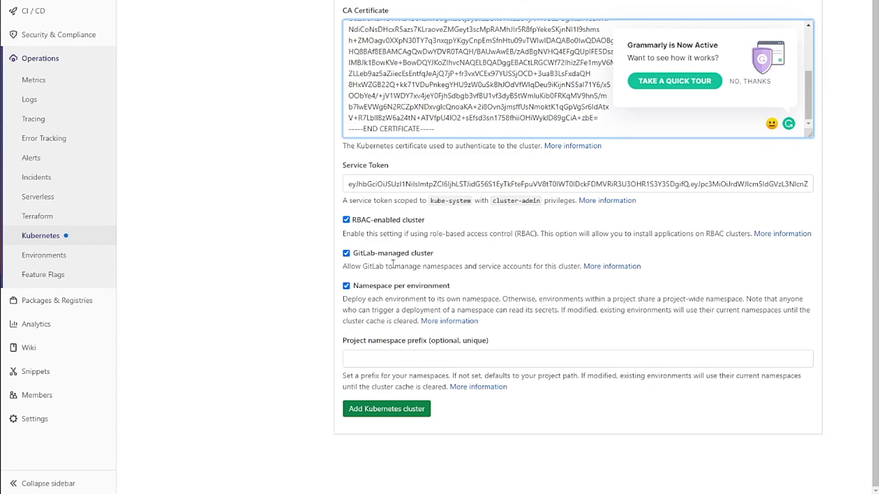
pyautogui.moveTo(377, 249)
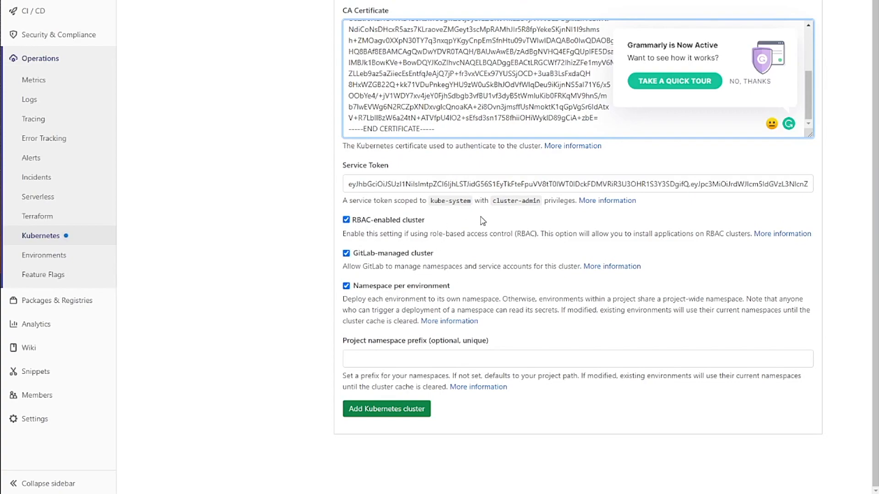
# Set the project namespace prefix to codemental
pyautogui.click(578, 359)
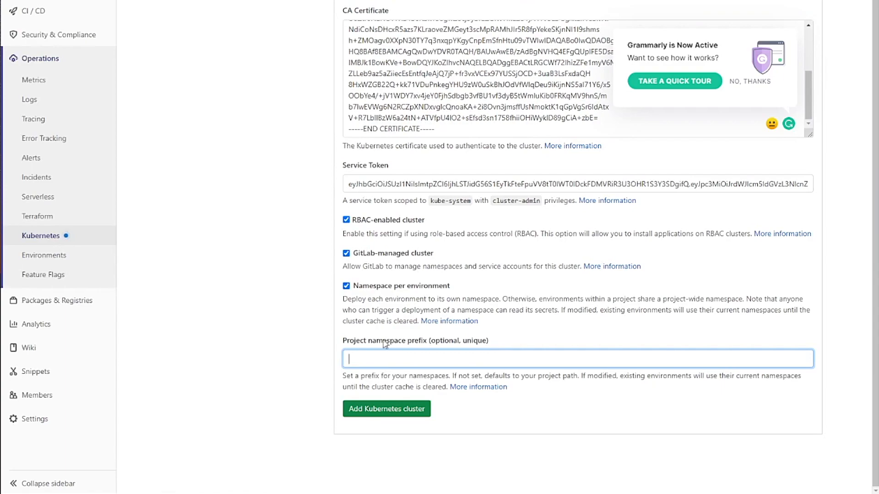
pyautogui.moveTo(366, 339)
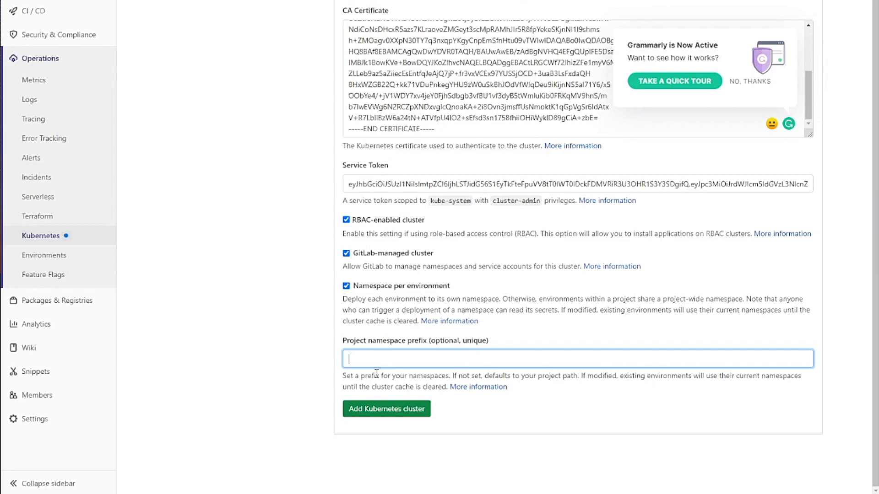
pyautogui.moveTo(386, 408)
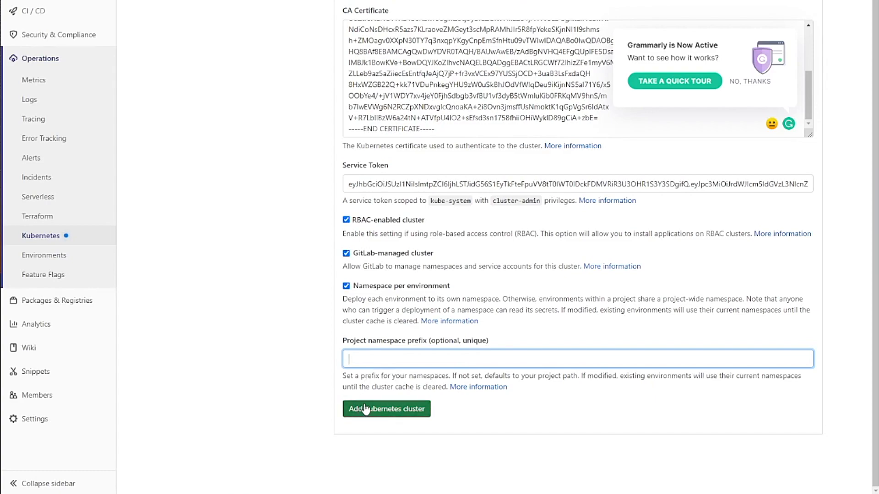
pyautogui.write('code')
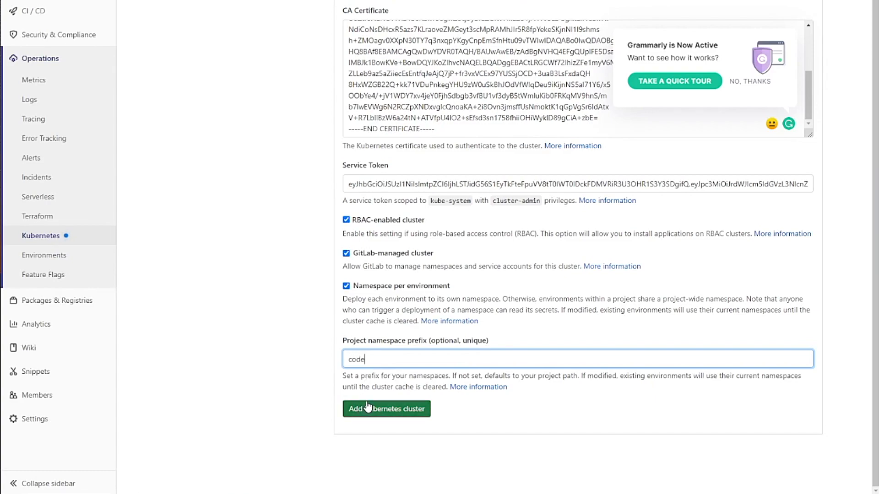
pyautogui.write('mental')
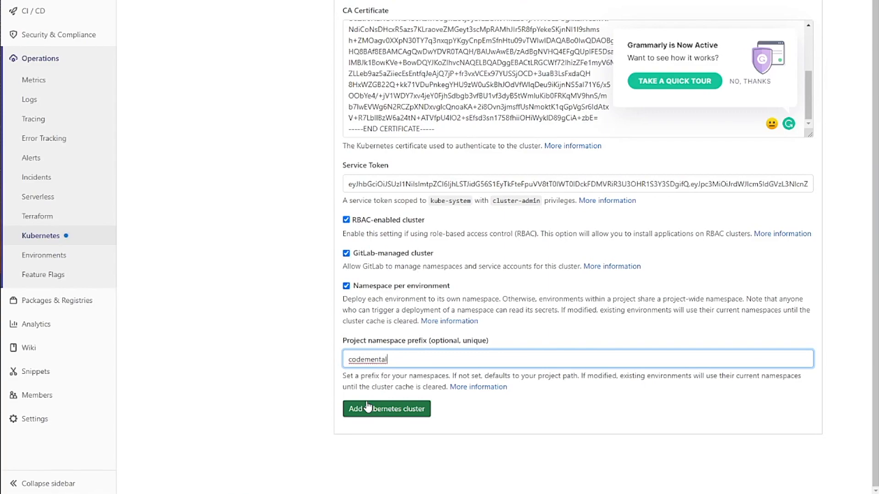
pyautogui.moveTo(414, 342)
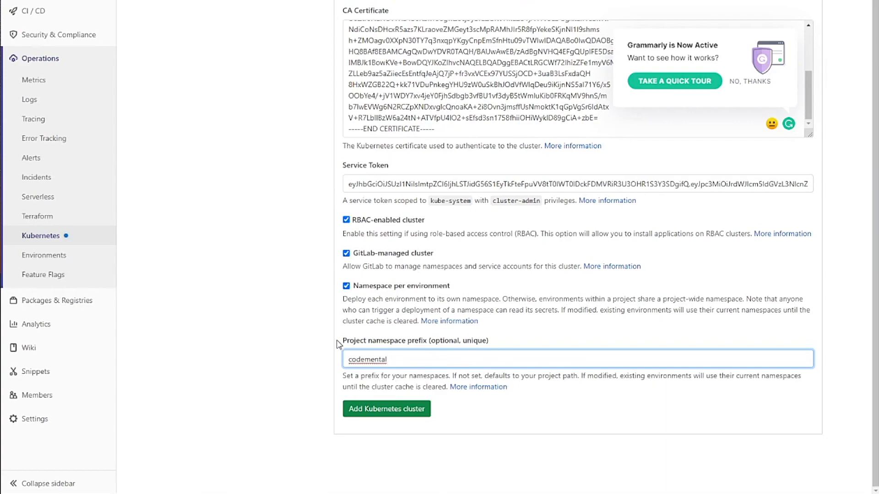
pyautogui.moveTo(477, 298)
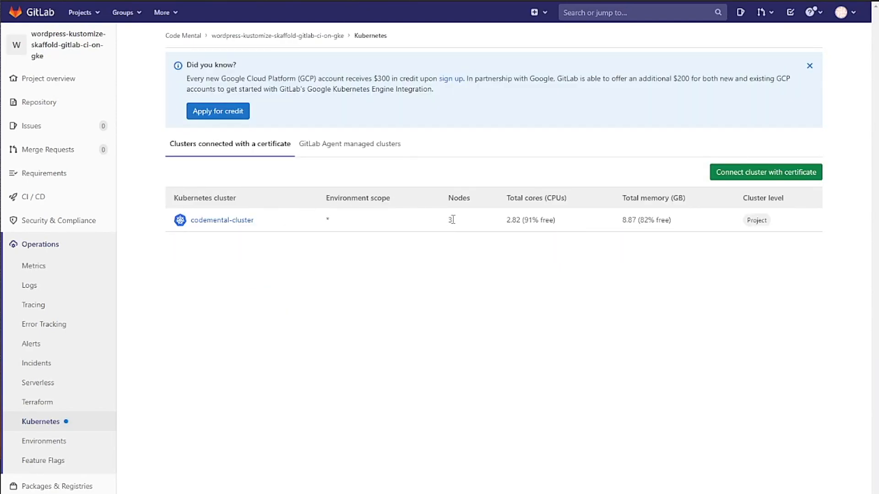
# Highlight codemental-cluster's 8.87 GB total memory figure in the Kubernetes clusters list
pyautogui.doubleClick(645, 220)
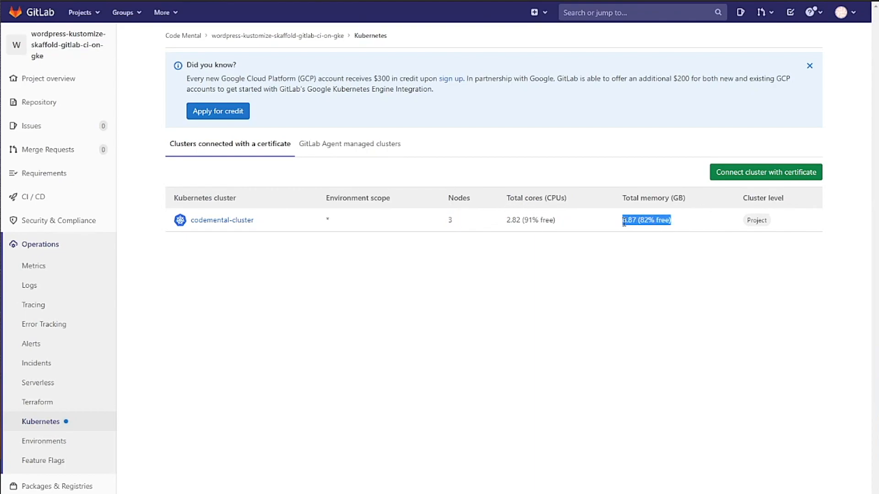